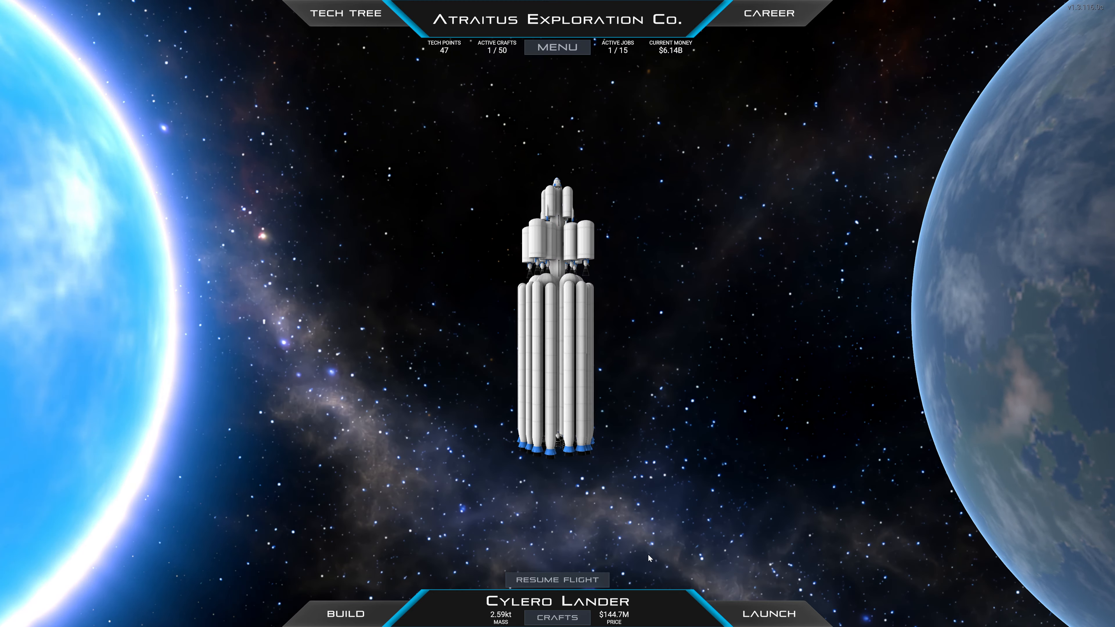
- Begin a launch of the Cylero Lander and proceed to the launch location list
{"action": "left_click", "coordinate": [770, 614]}
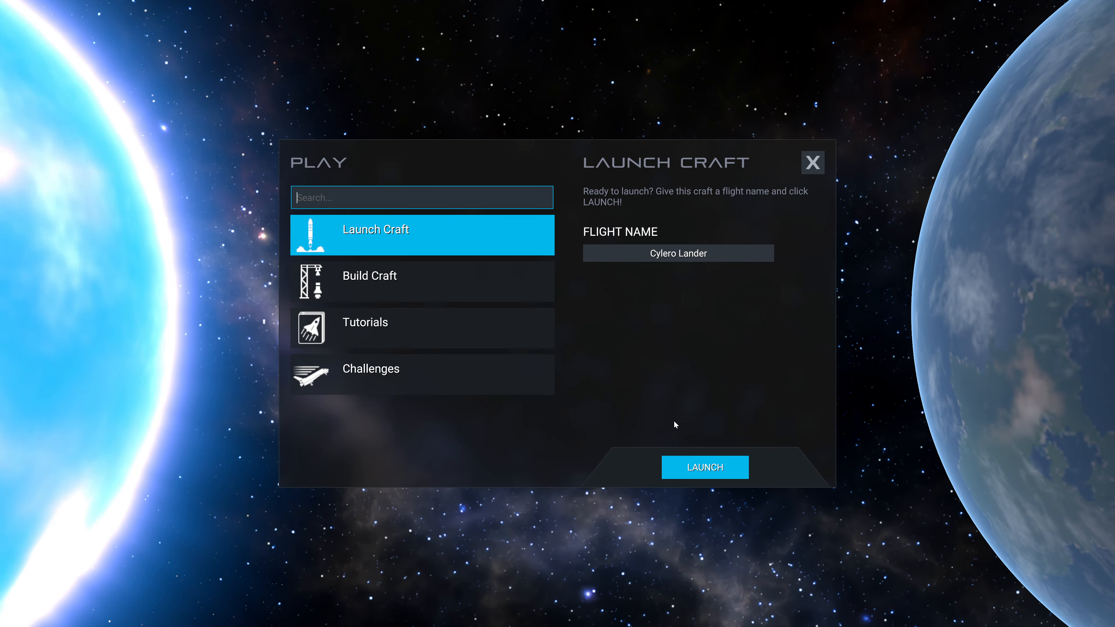
{"action": "left_click", "coordinate": [704, 467]}
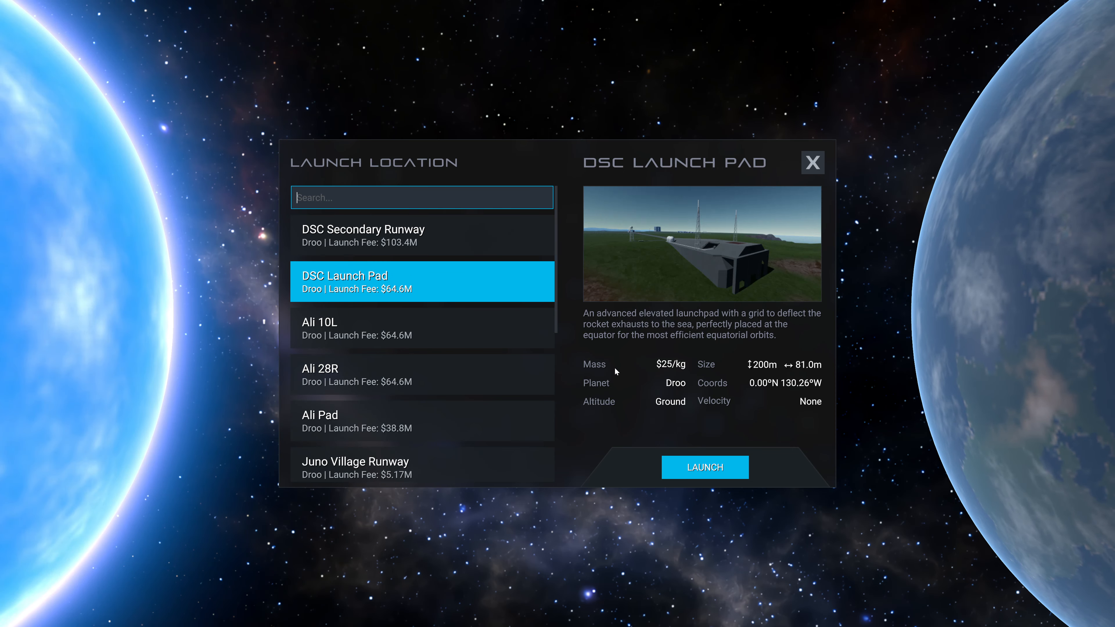
- Launch the Cylero Lander from the DSC Launch Pad and fly the ascent
{"action": "left_click", "coordinate": [705, 467]}
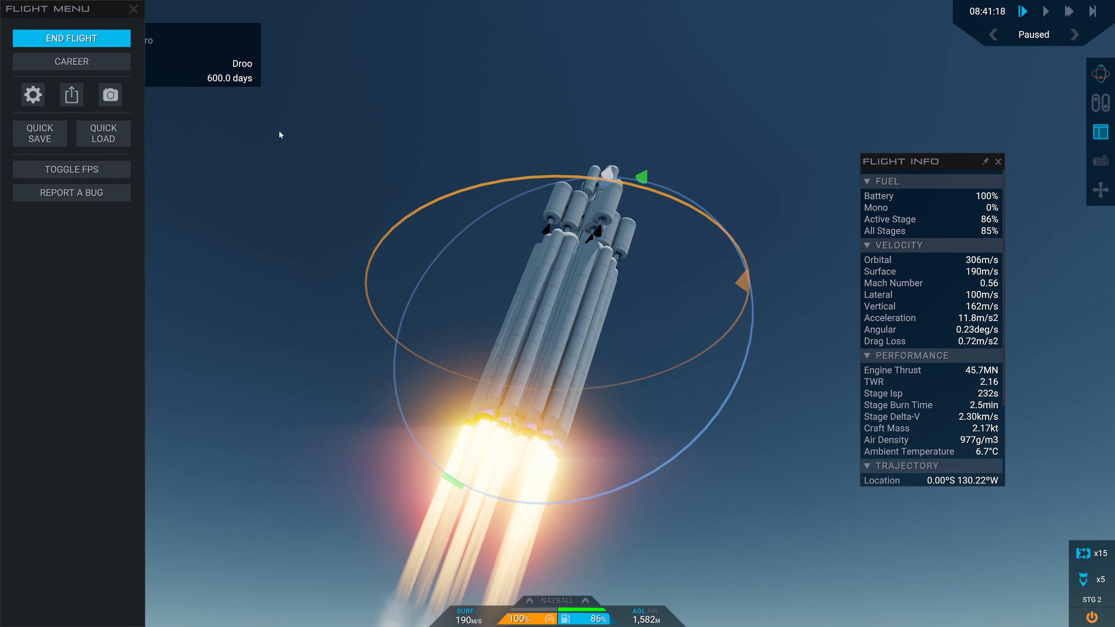
- End the flight and undo it to return the Cylero Lander to the designer
{"action": "left_click", "coordinate": [71, 39]}
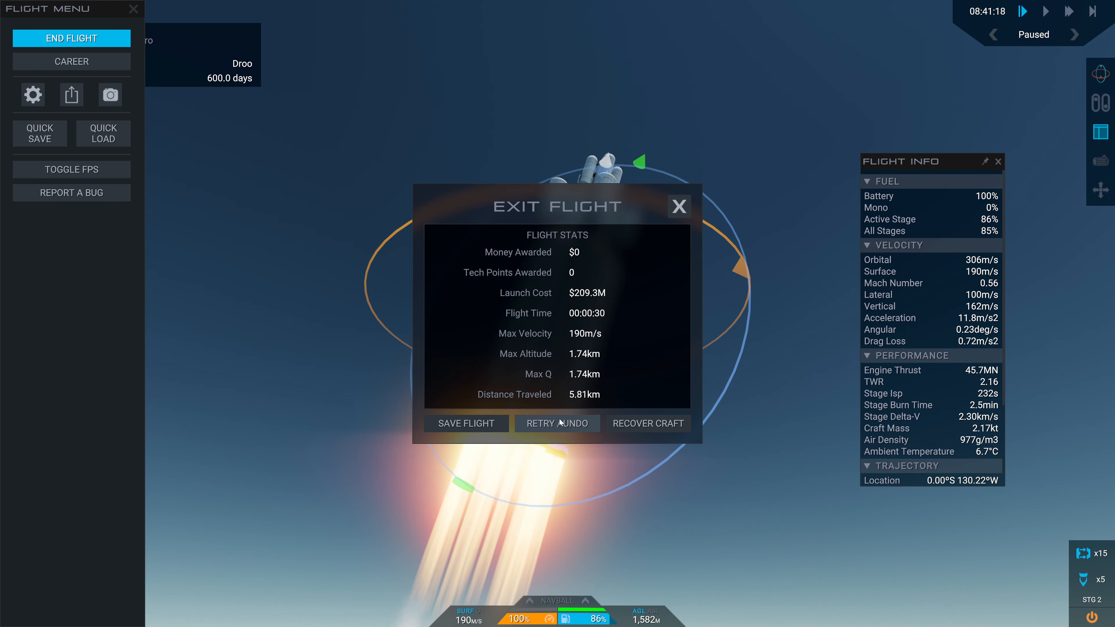
{"action": "left_click", "coordinate": [647, 423]}
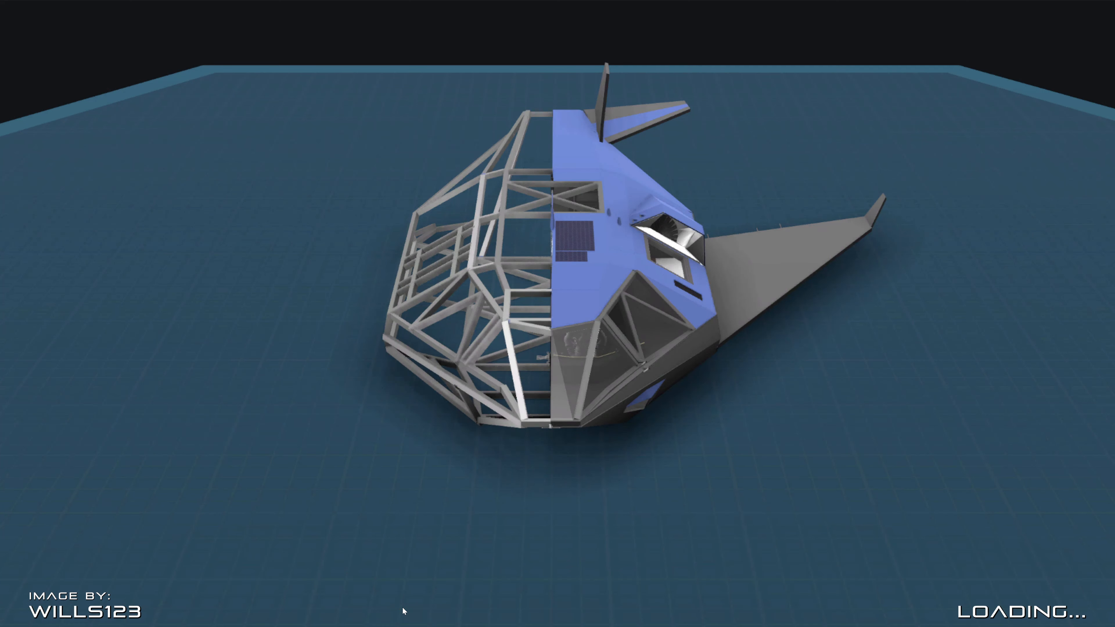
{"action": "mouse_move", "coordinate": [283, 291]}
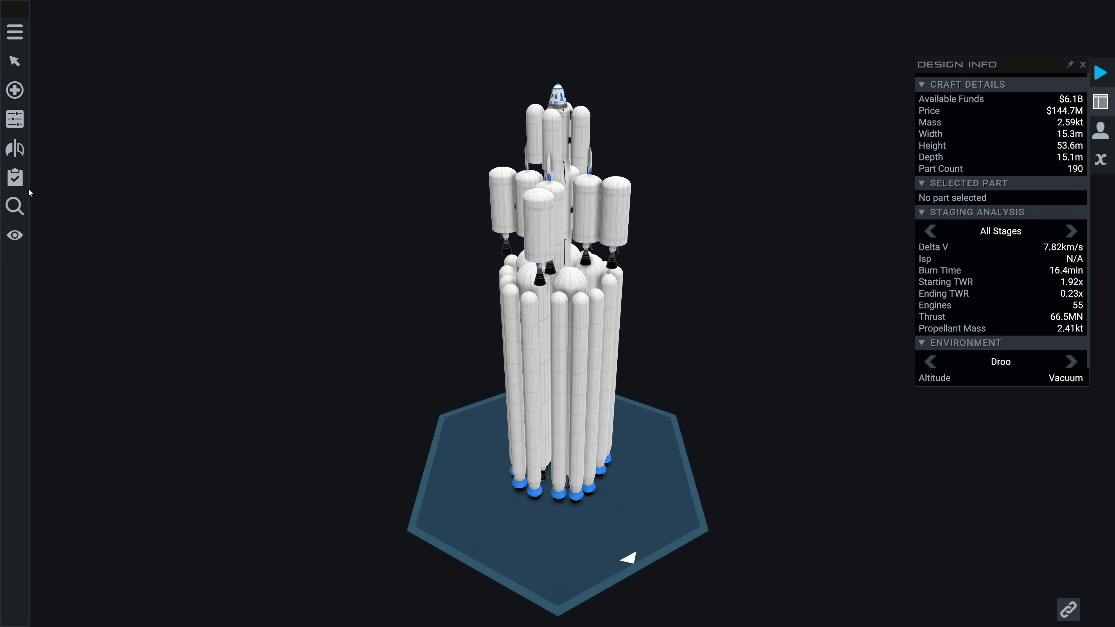
- Review stage 6's interstage and engines in the Staging Editor, then close it
{"action": "left_click", "coordinate": [14, 178]}
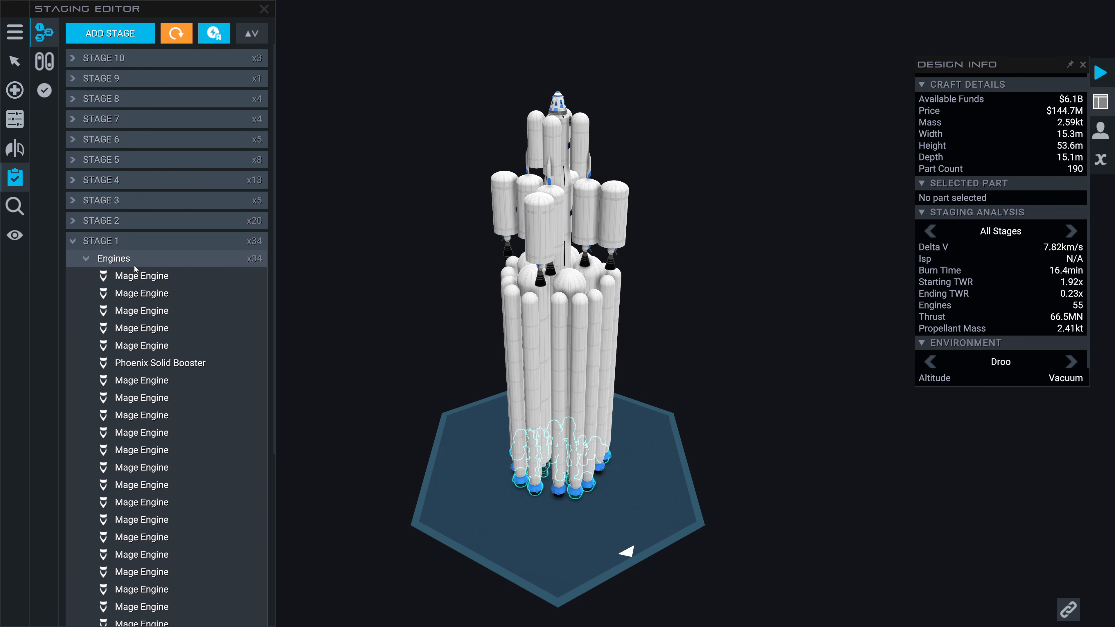
{"action": "left_click", "coordinate": [71, 221]}
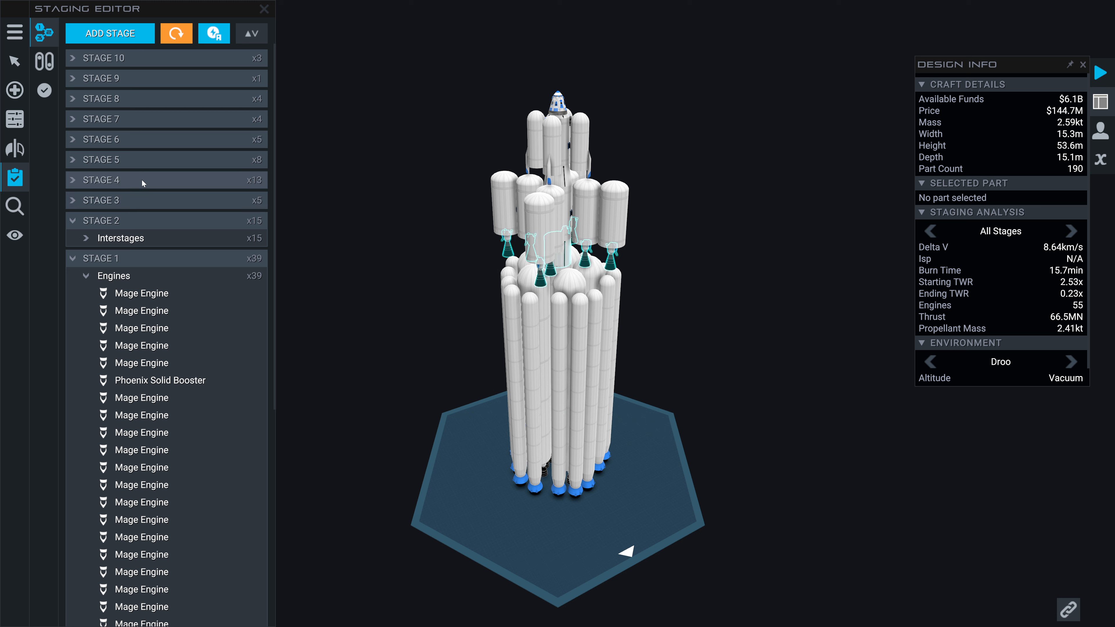
{"action": "left_click", "coordinate": [72, 180]}
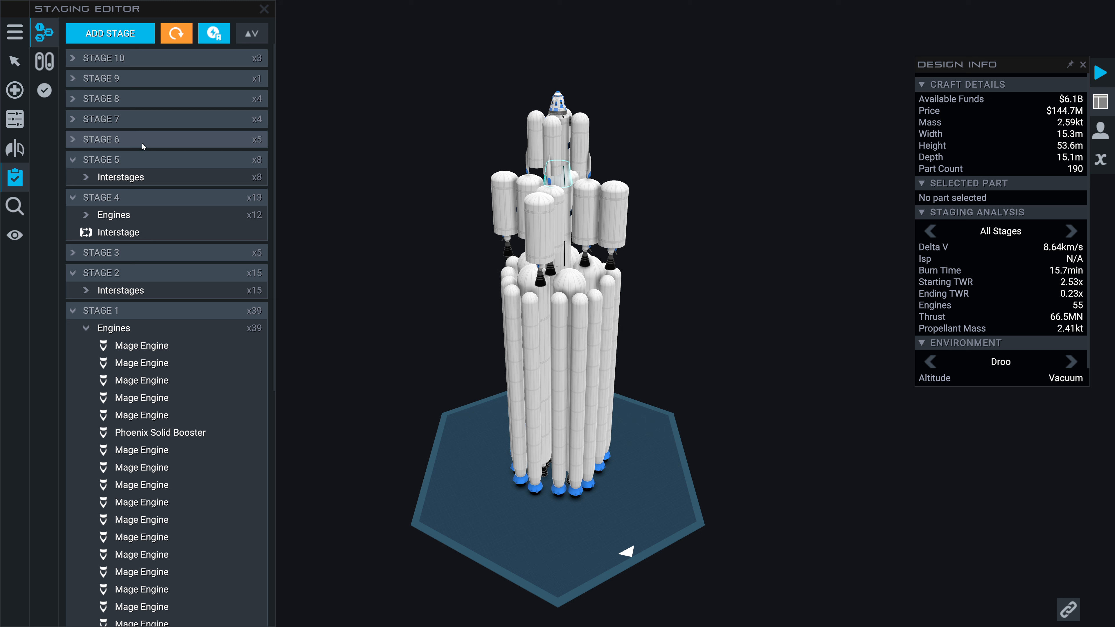
{"action": "mouse_move", "coordinate": [143, 144]}
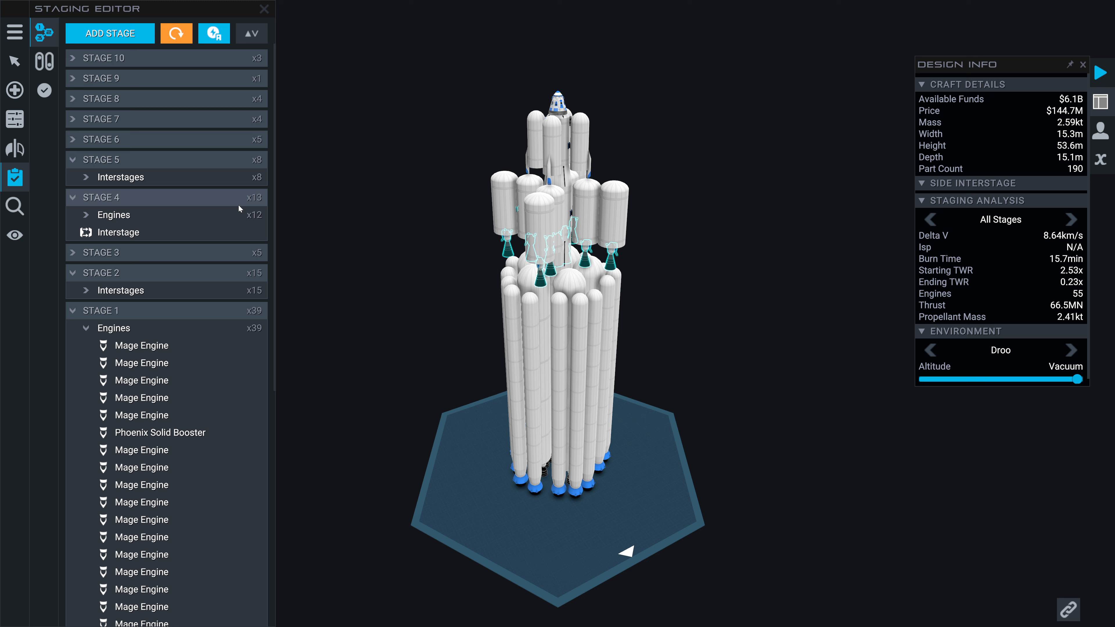
{"action": "left_click", "coordinate": [14, 118]}
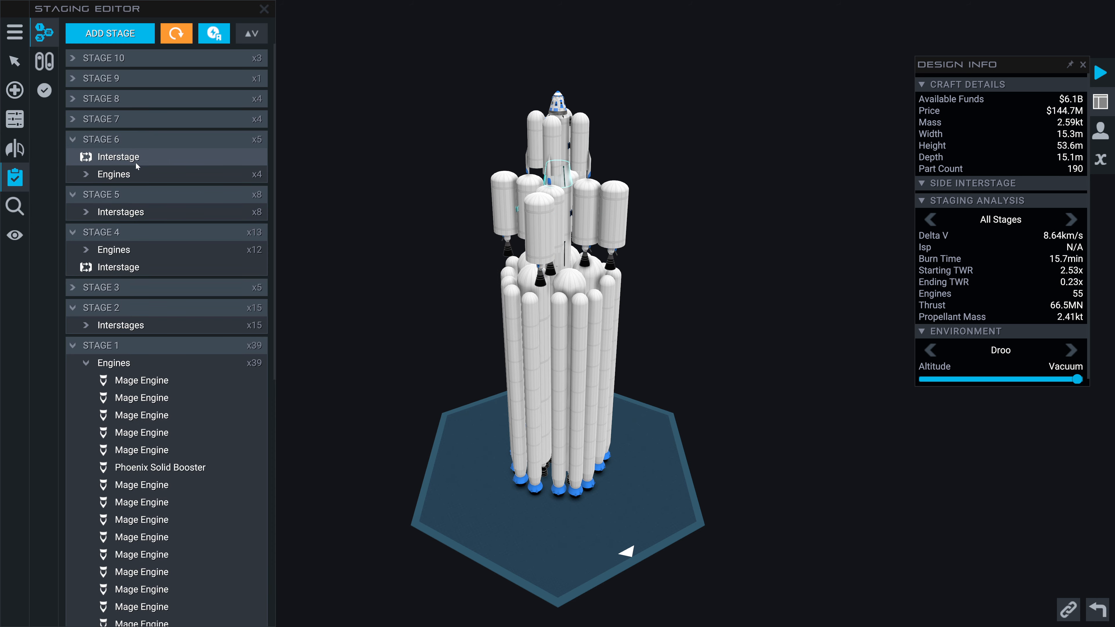
{"action": "left_click", "coordinate": [72, 212]}
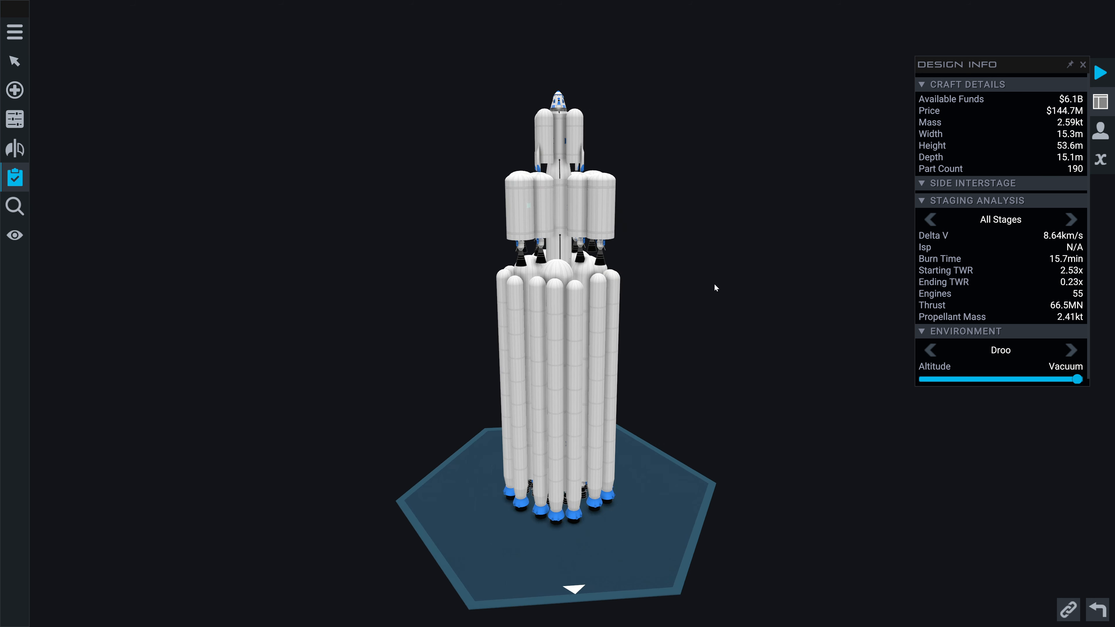
- Inspect the side interstage, undo the edit and reopen the stage list showing stage 5
{"action": "left_click", "coordinate": [14, 178]}
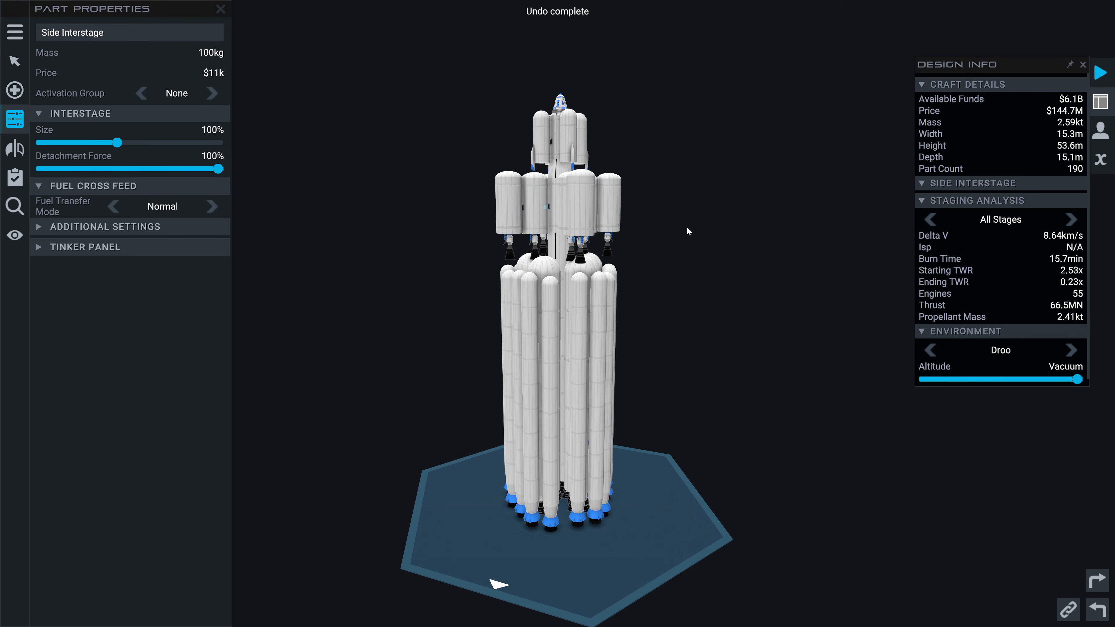
{"action": "mouse_move", "coordinate": [681, 238]}
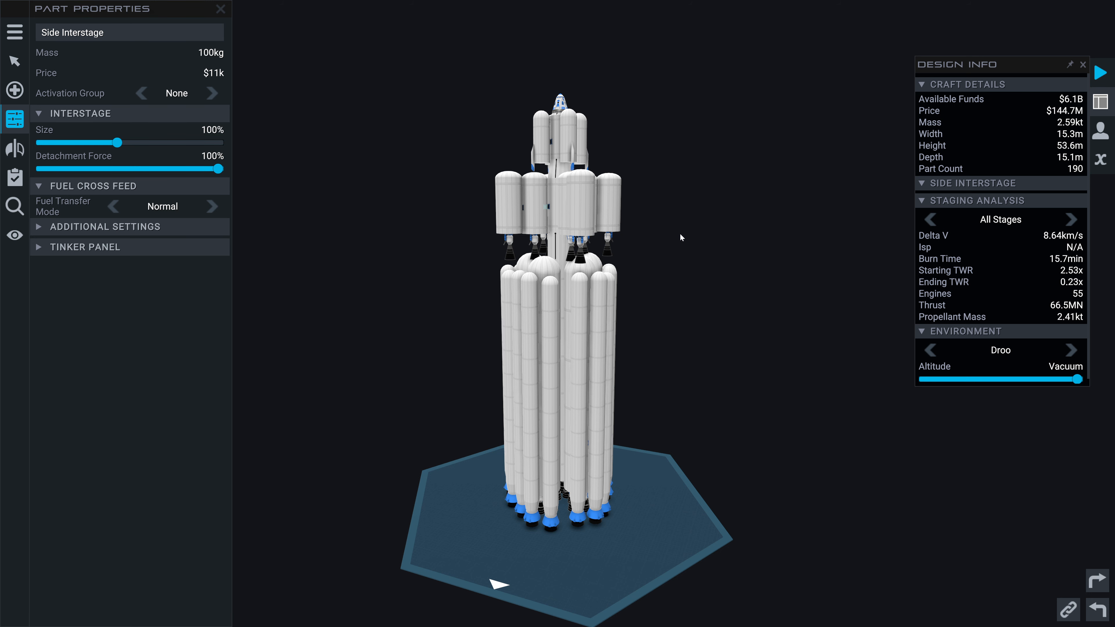
{"action": "left_click", "coordinate": [221, 10]}
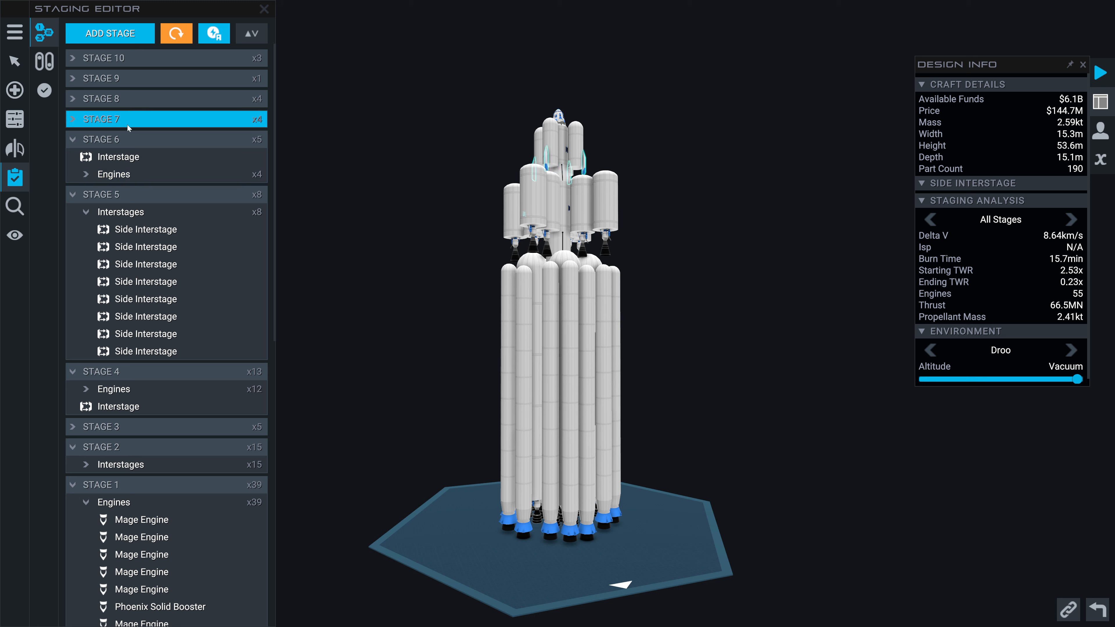
- Expand stage 7 to confirm it holds the four landing legs
{"action": "left_click", "coordinate": [104, 118]}
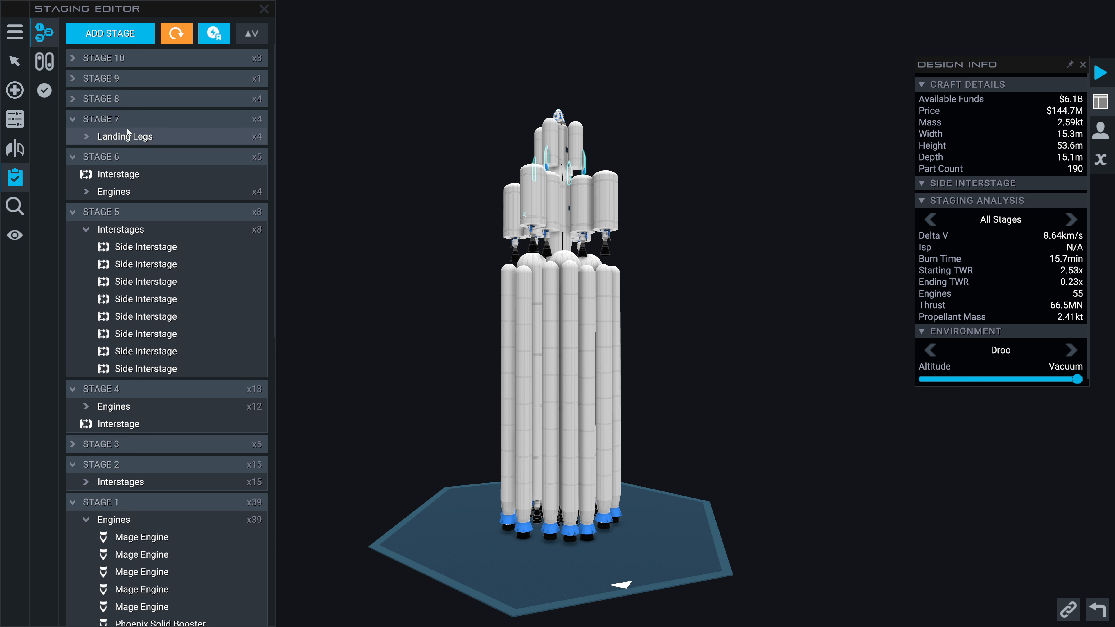
{"action": "mouse_move", "coordinate": [125, 98]}
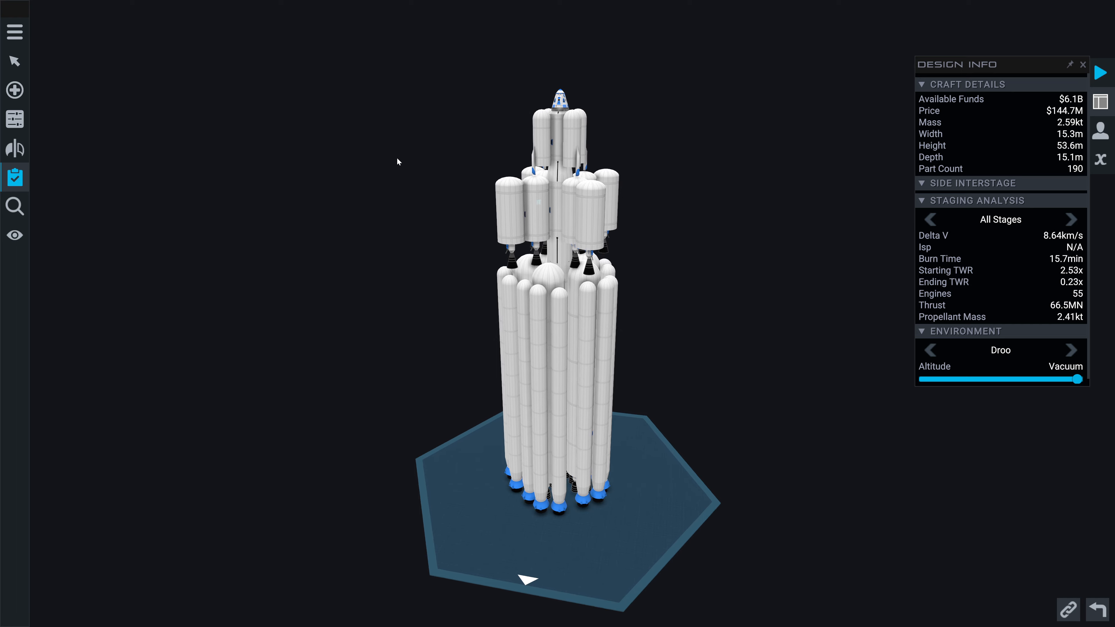
- Relaunch the finished rocket from the DSC Launch Pad
{"action": "left_click", "coordinate": [14, 177]}
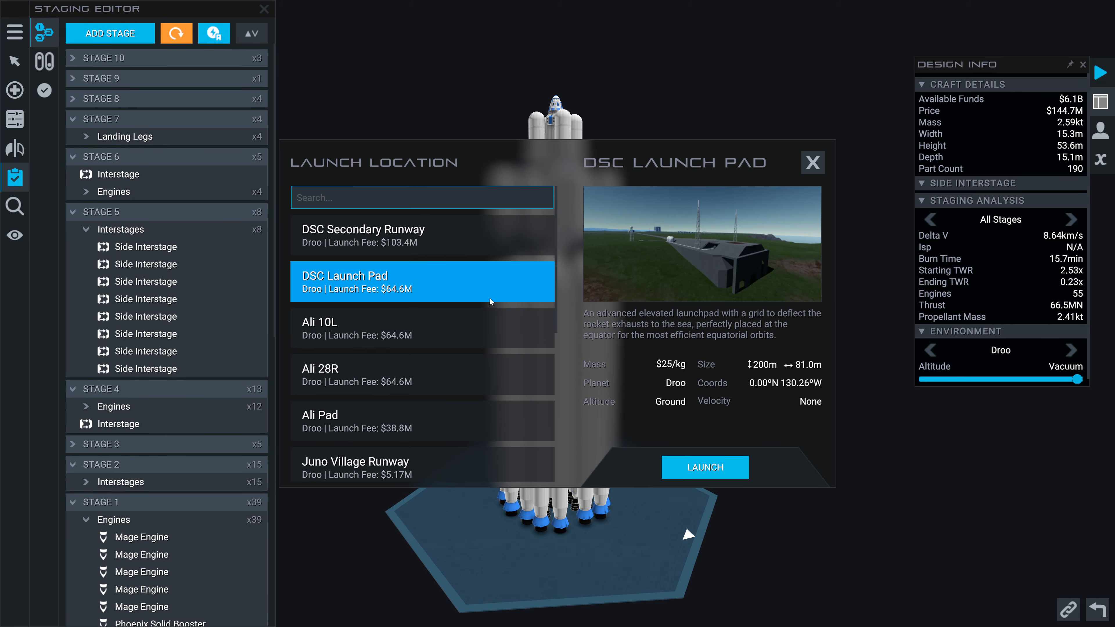
{"action": "left_click", "coordinate": [705, 467]}
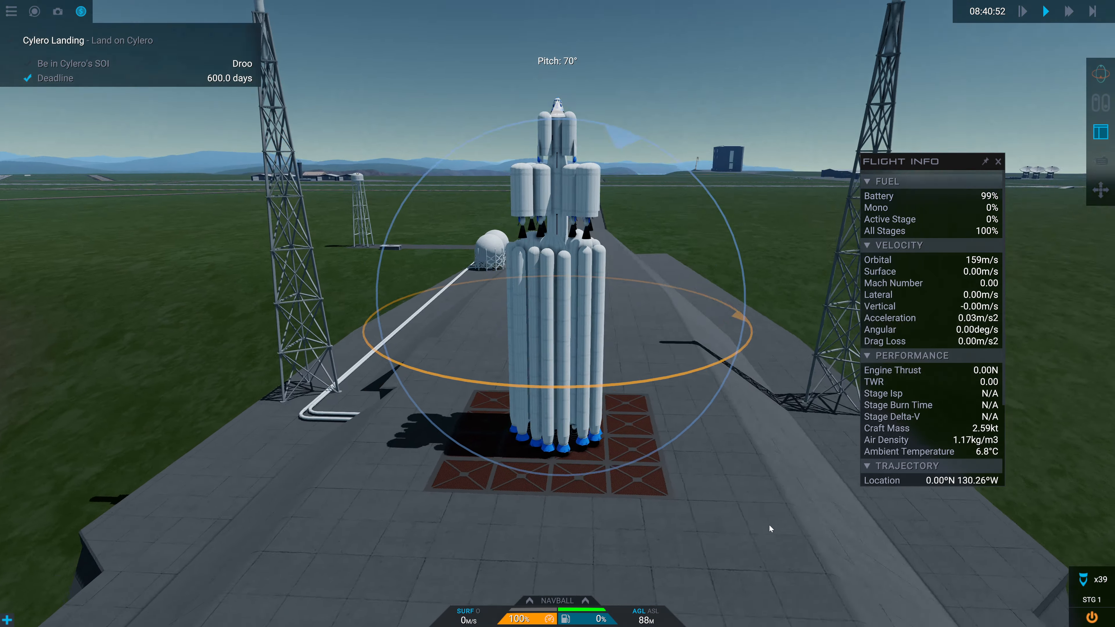
- Activate stage 1 to lift off the pad and climb
{"action": "key", "text": "space"}
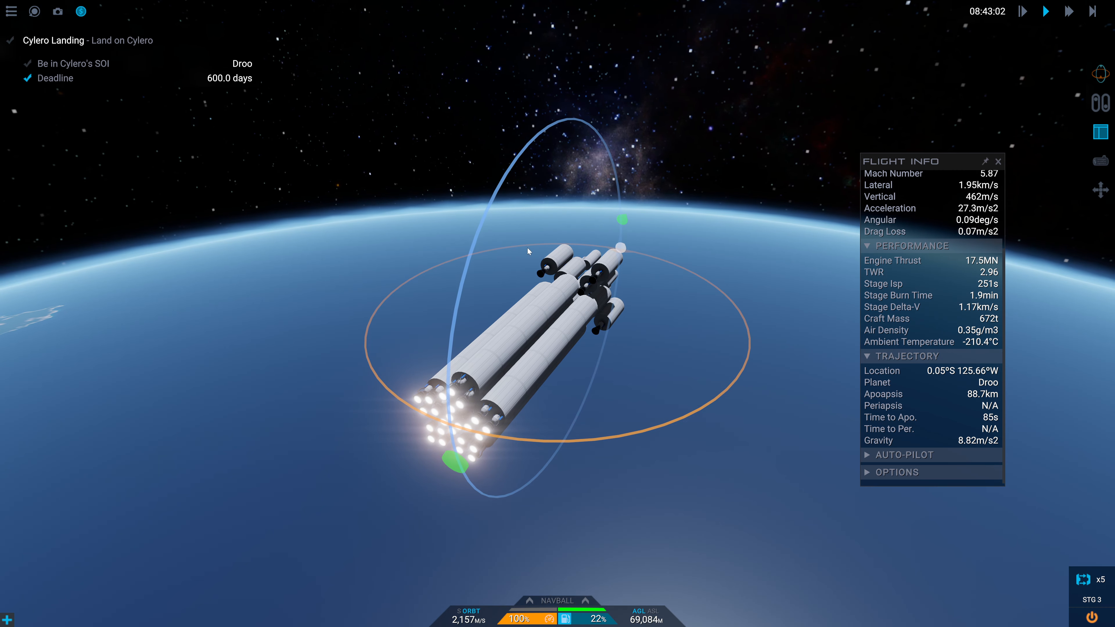
{"action": "mouse_move", "coordinate": [729, 434]}
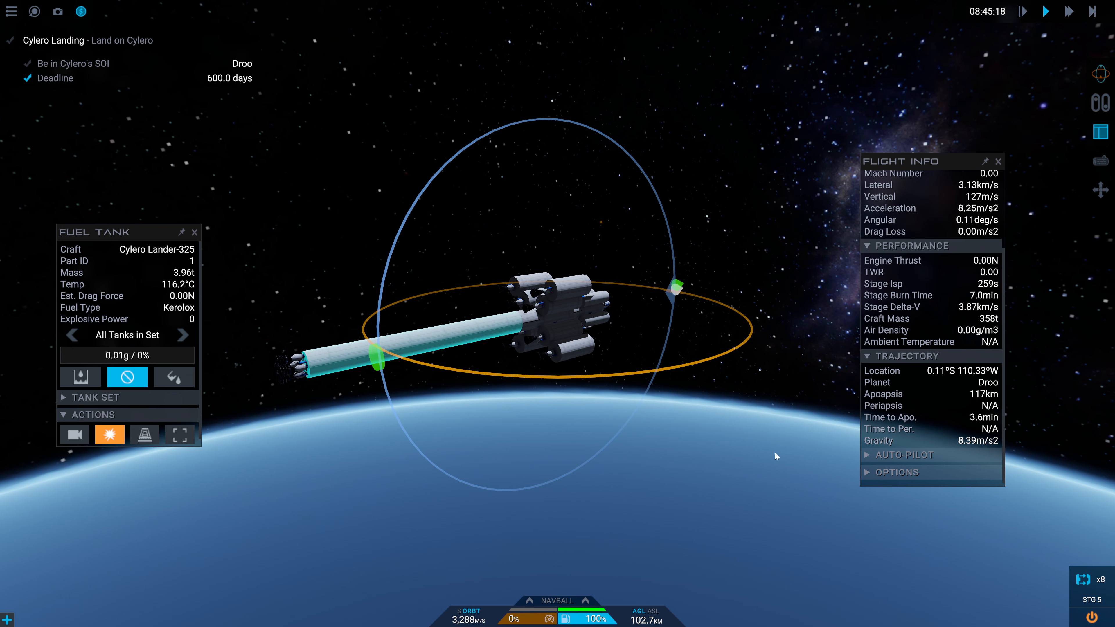
- View the orbit map and inspect the planned burn of about 70 m/s
{"action": "left_click", "coordinate": [34, 12]}
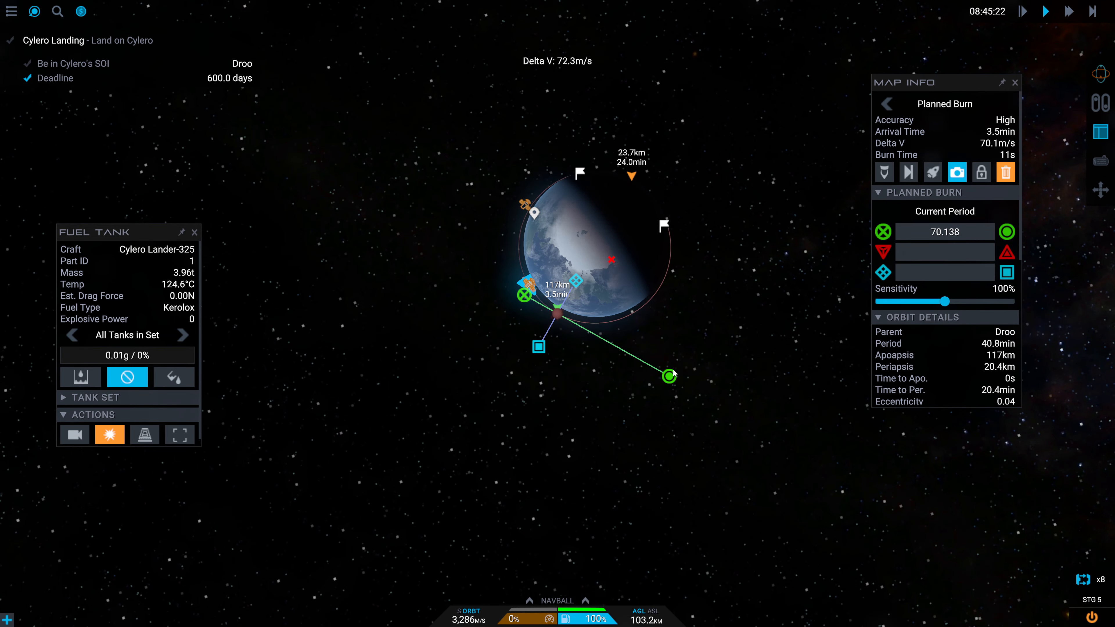
{"action": "left_click_drag", "start_coordinate": [667, 376], "coordinate": [602, 340]}
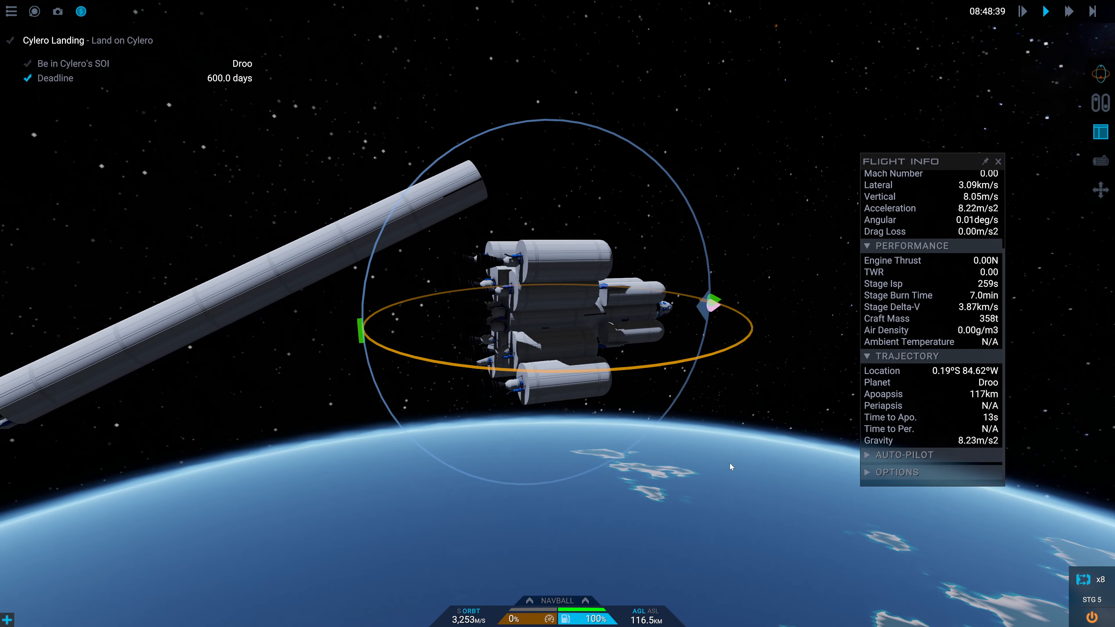
- Check a fuel tank's details while the engines fire the escape burn at full throttle
{"action": "left_click", "coordinate": [560, 327]}
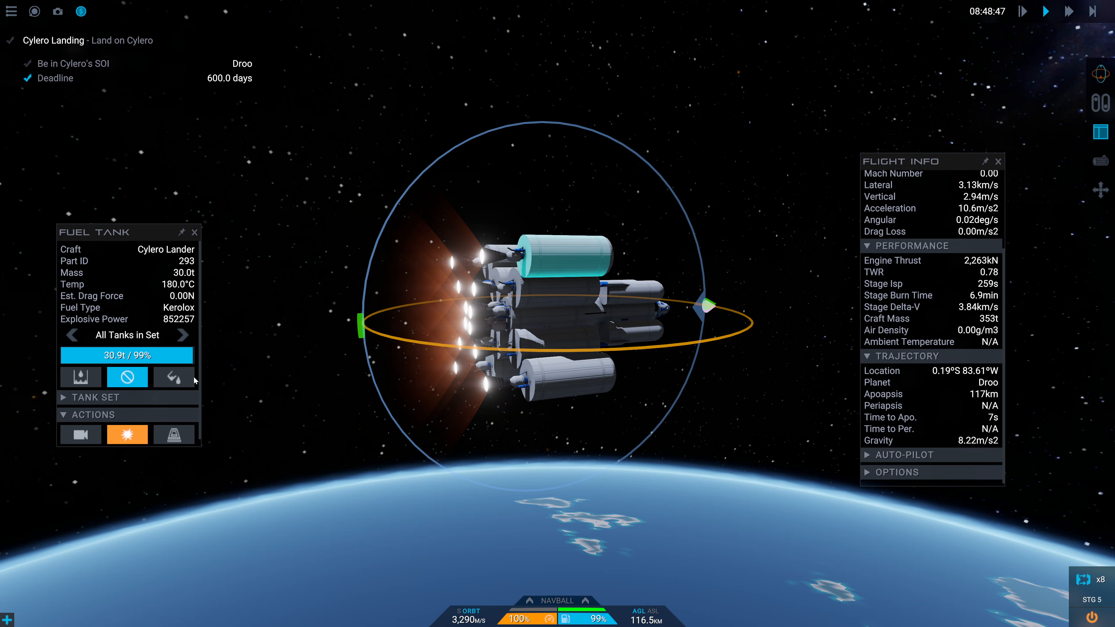
{"action": "left_click", "coordinate": [174, 377]}
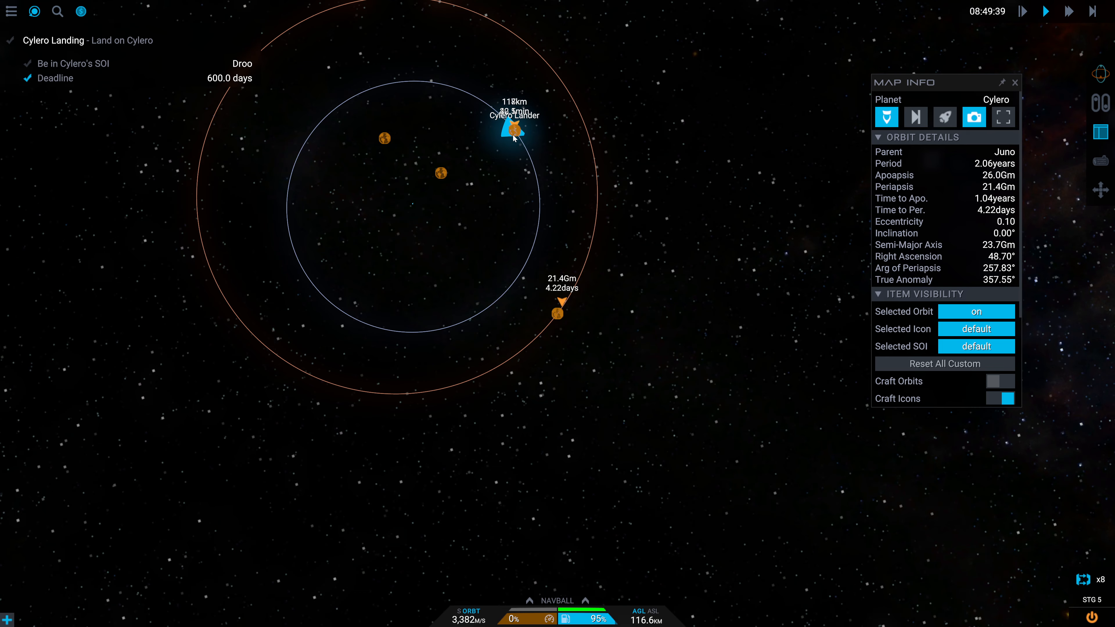
- Select Cylero on the zoomed-out map to show its orbit around Juno and Map Info details
{"action": "left_click", "coordinate": [511, 128]}
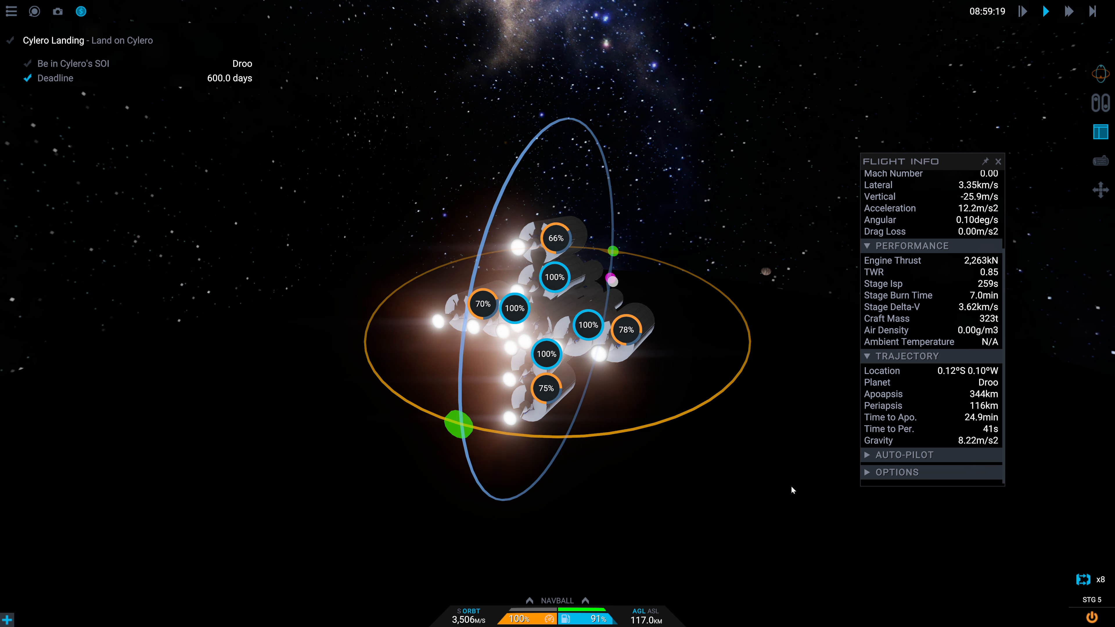
- End the flight from the Flight Menu, bringing up the Retry / Undo choice
{"action": "left_click", "coordinate": [1069, 10]}
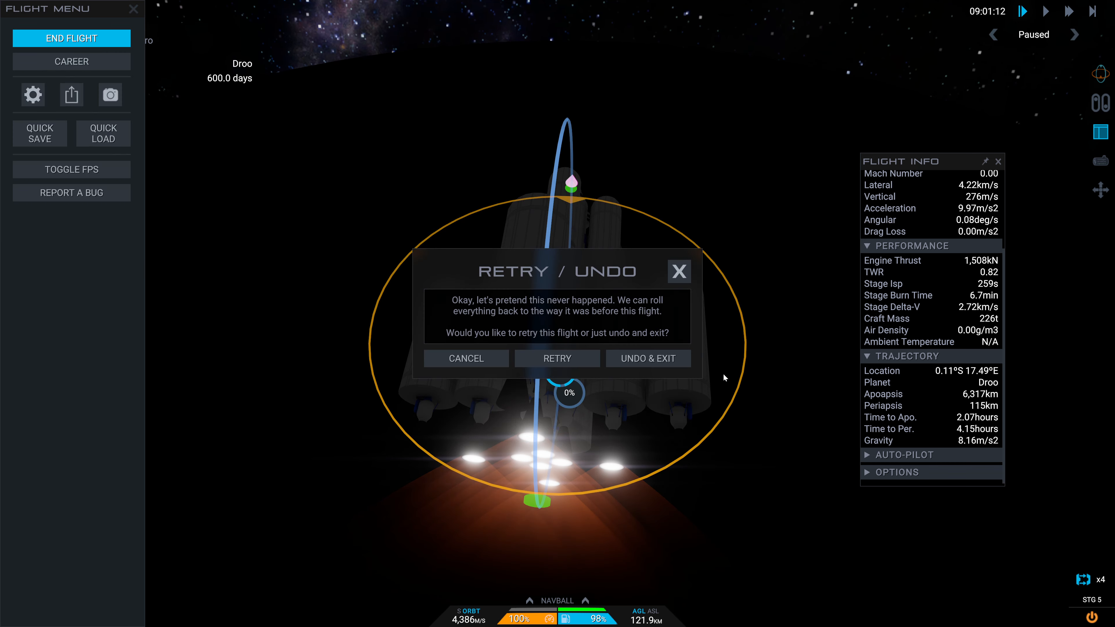
- Undo & Exit the flight, returning to the lander in the designer at 8.64 km/s delta-v
{"action": "left_click", "coordinate": [648, 358]}
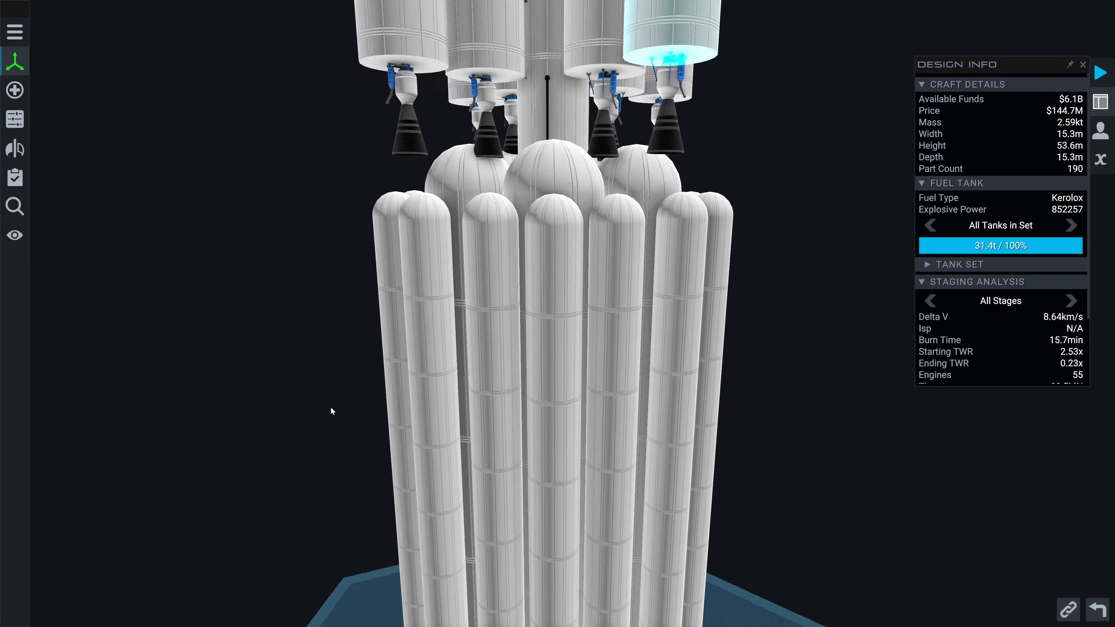
- Orbit the view under the craft to look up at the engines and side interstage
{"action": "left_click_drag", "start_coordinate": [331, 412], "coordinate": [387, 311]}
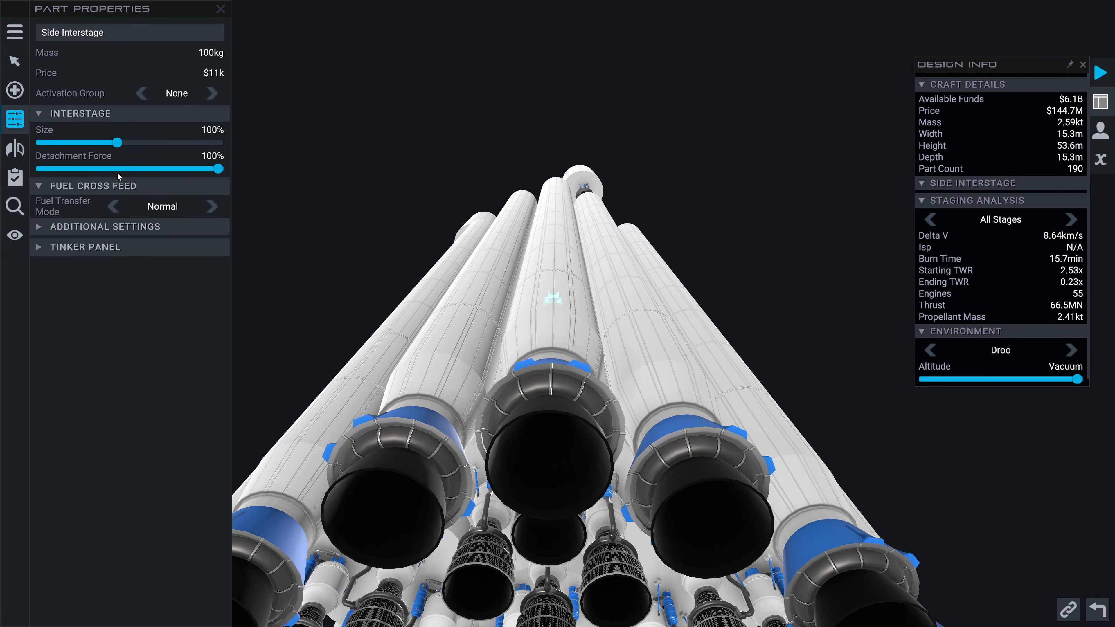
{"action": "mouse_move", "coordinate": [386, 155]}
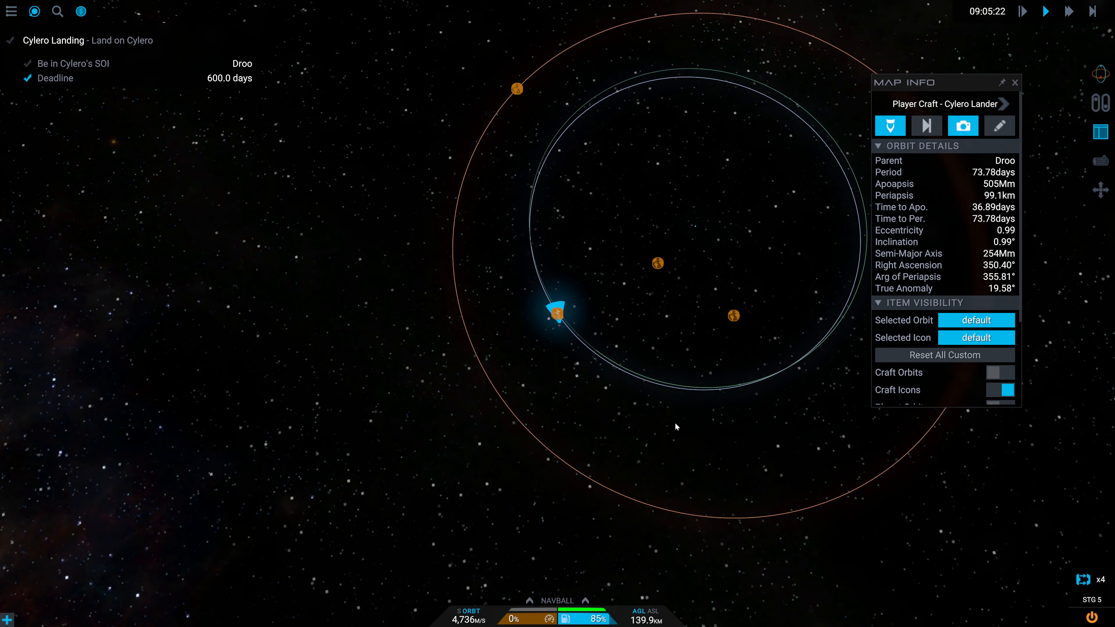
- Add a planned burn on the lander's orbit and shape it to about 656 m/s toward a 23.5 Gm Juno apoapsis
{"action": "left_click", "coordinate": [816, 326]}
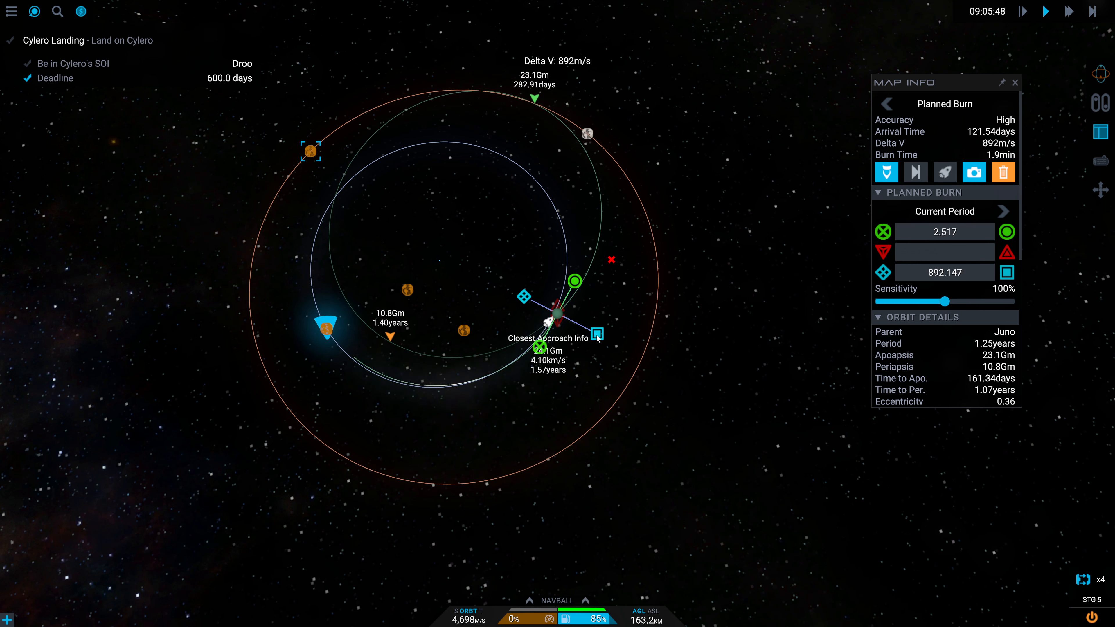
{"action": "left_click_drag", "start_coordinate": [596, 336], "coordinate": [692, 383]}
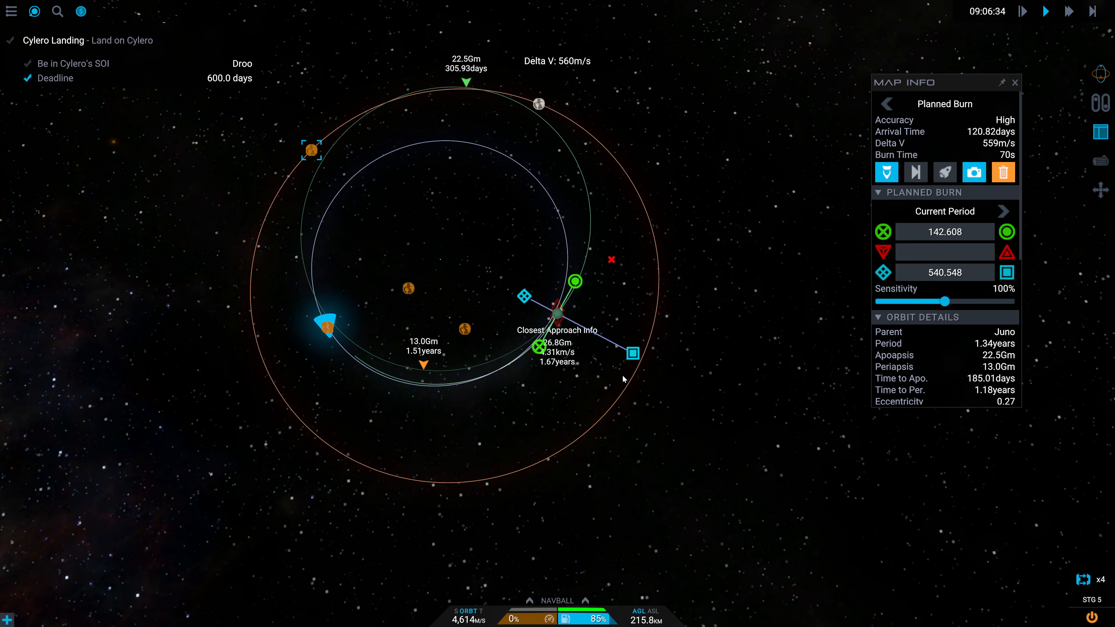
{"action": "left_click_drag", "start_coordinate": [634, 352], "coordinate": [680, 378]}
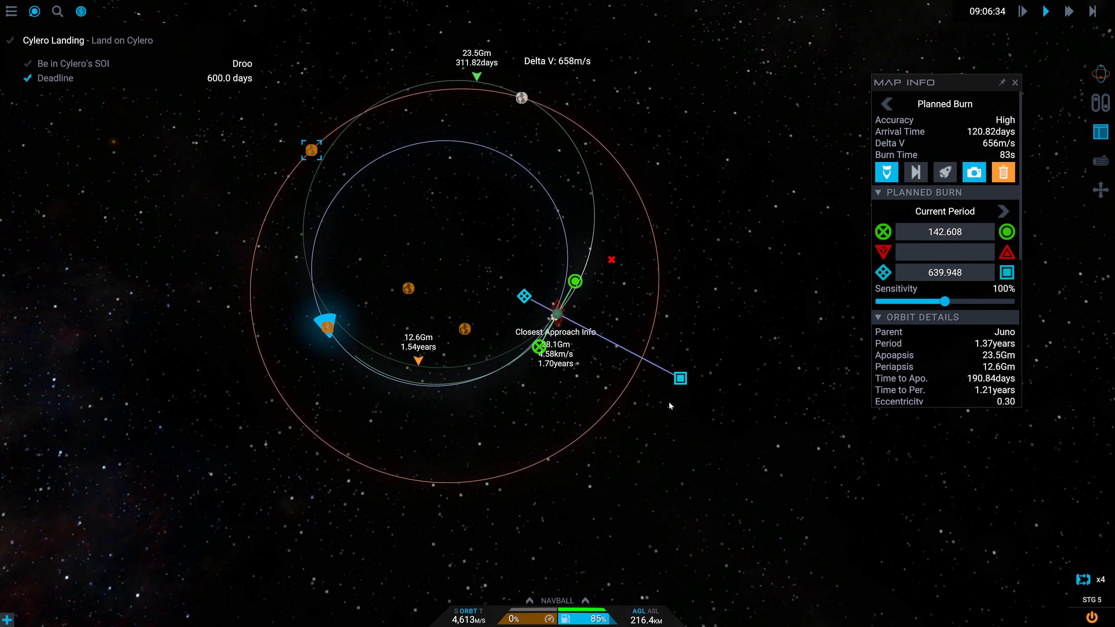